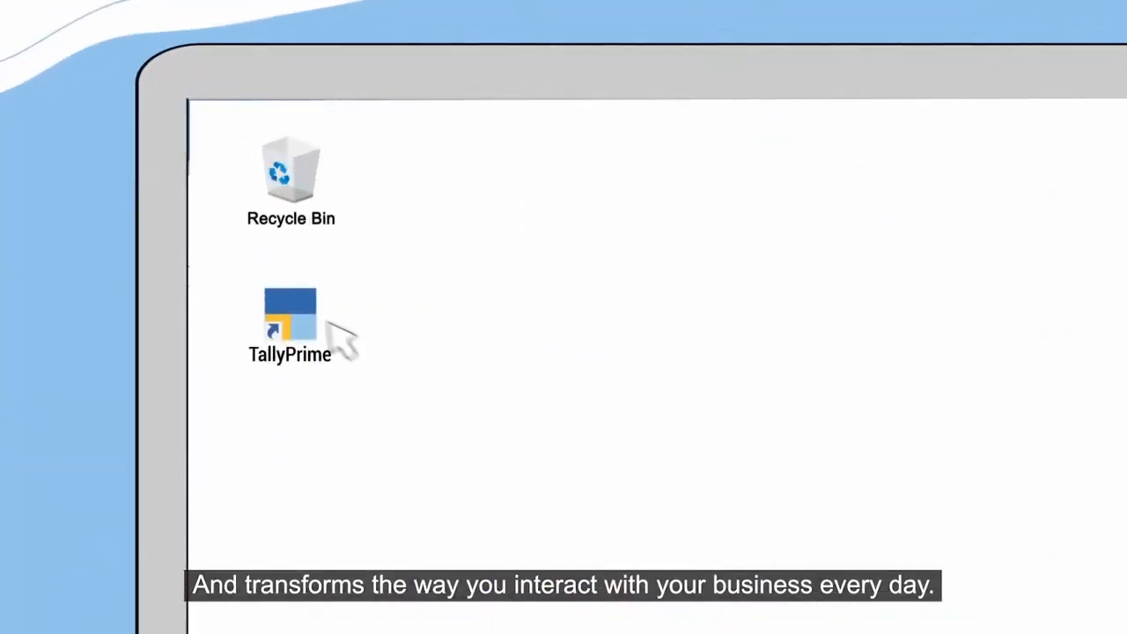
Start TallyPrime from its desktop shortcut.
double_click(288, 320)
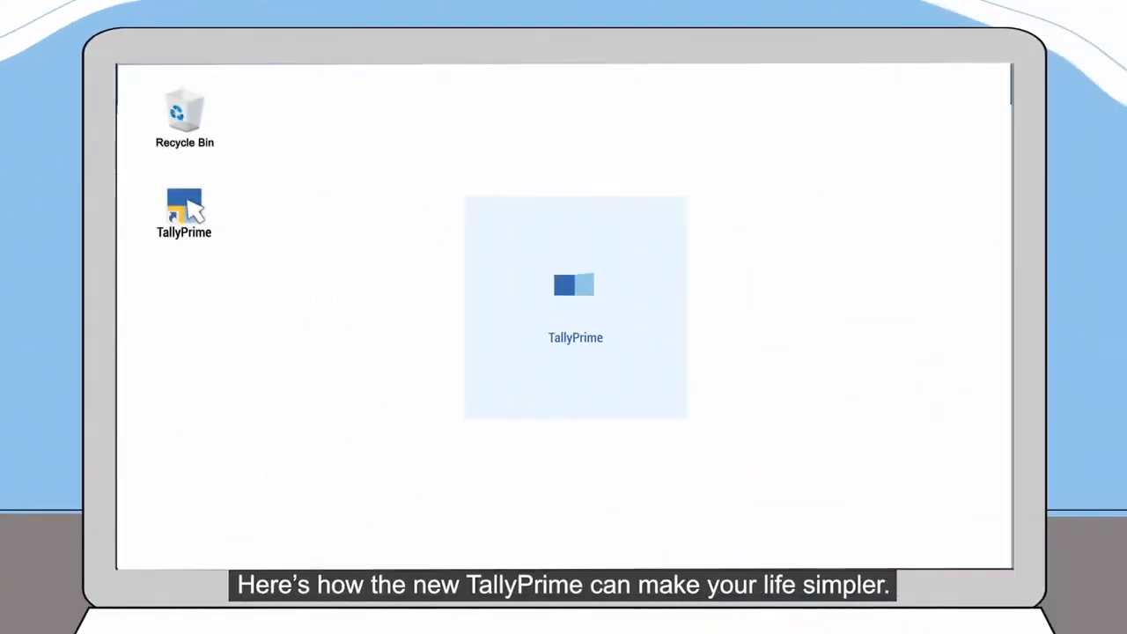
double_click(183, 208)
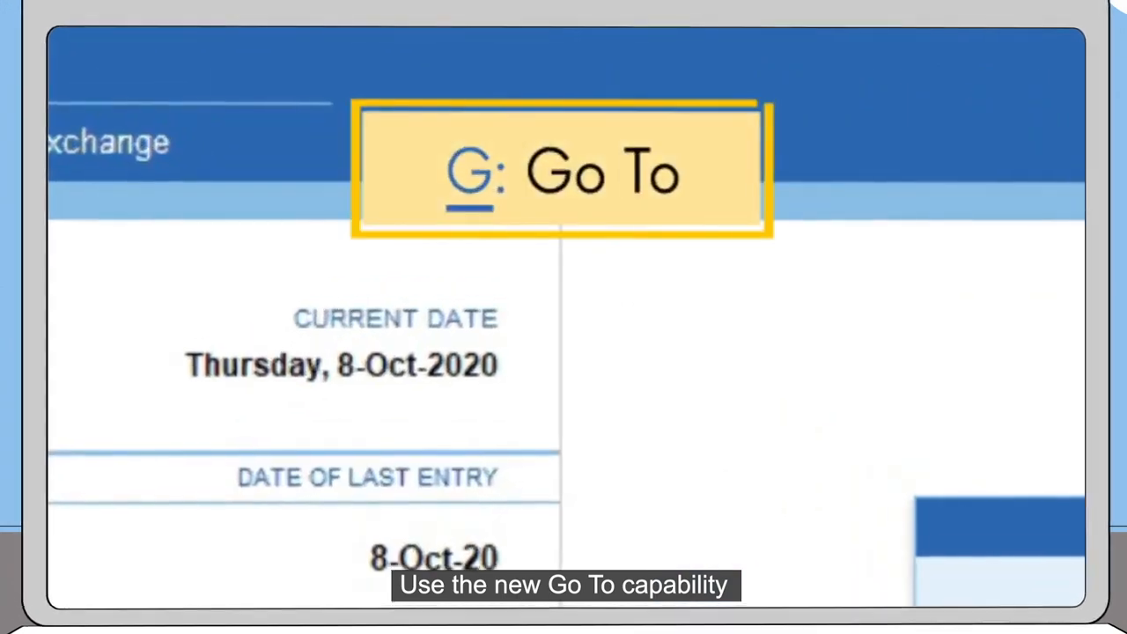
Use Go To to reach Stock Summary, then pick a ledger from the List of Ledgers.
left_click(563, 144)
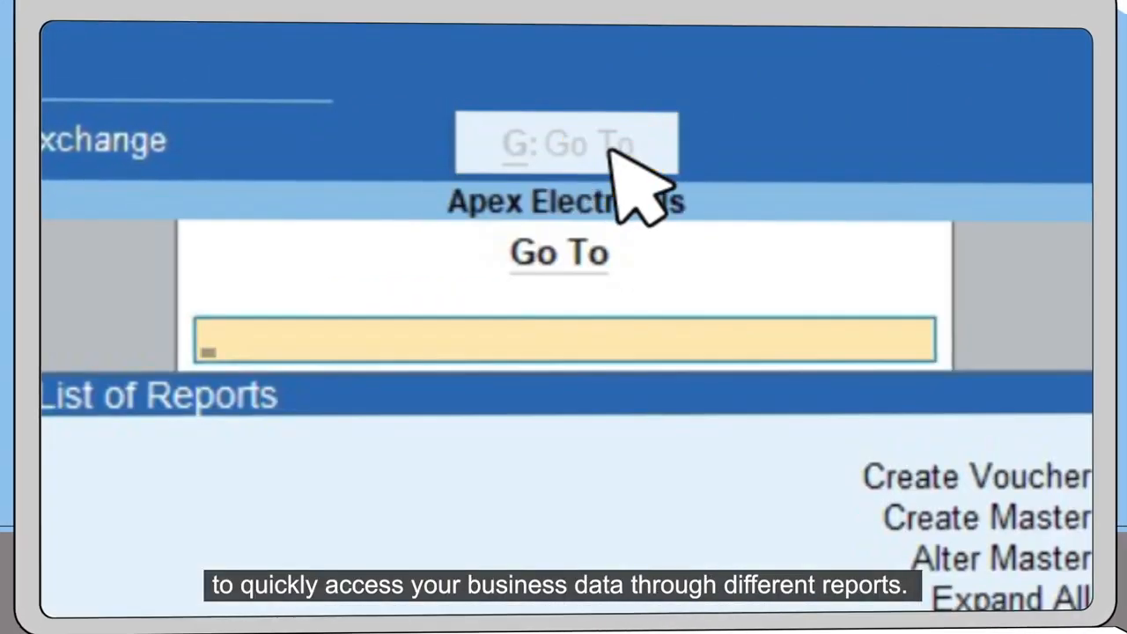
type("Stock Summary")
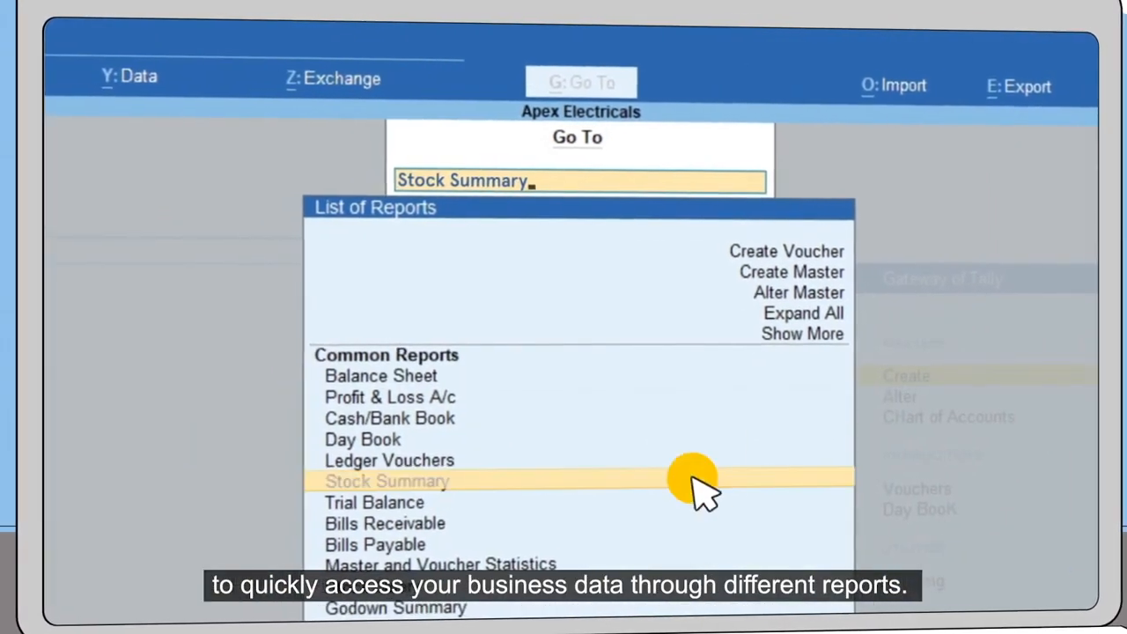
left_click(387, 481)
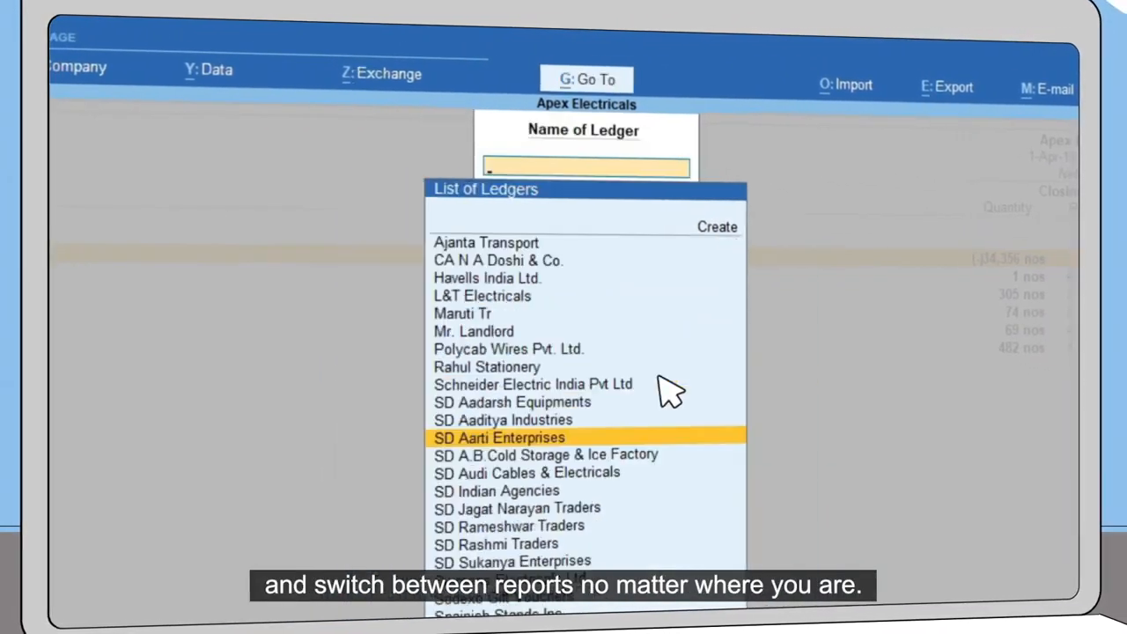
left_click(499, 437)
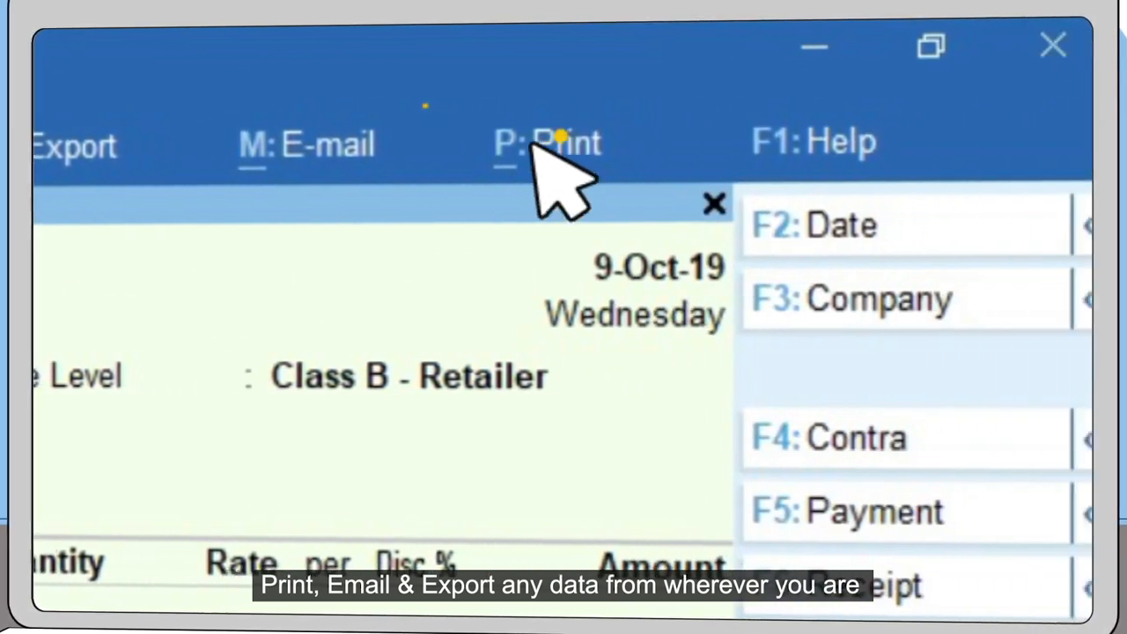
From the open invoice, choose Bills Receivable under Others for printing.
left_click(545, 144)
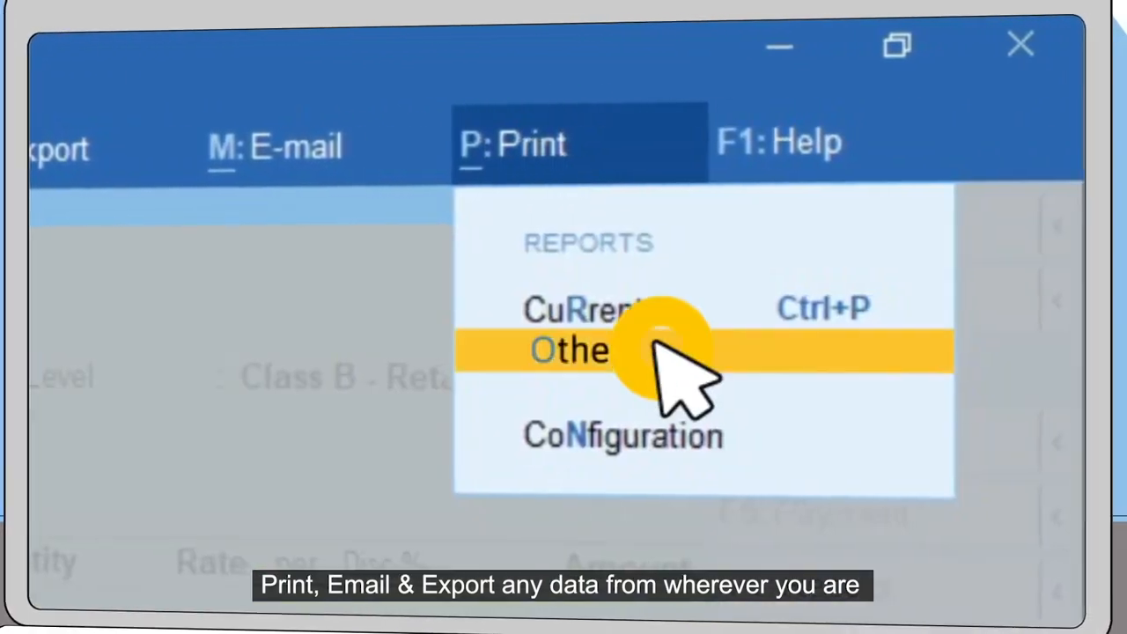
left_click(571, 349)
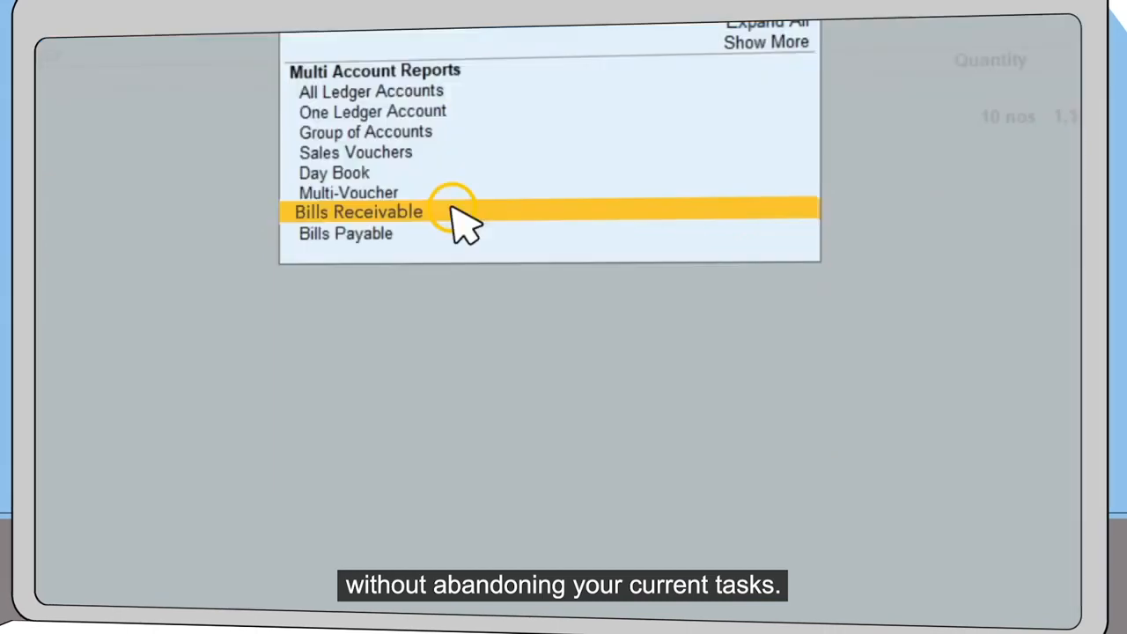
left_click(357, 211)
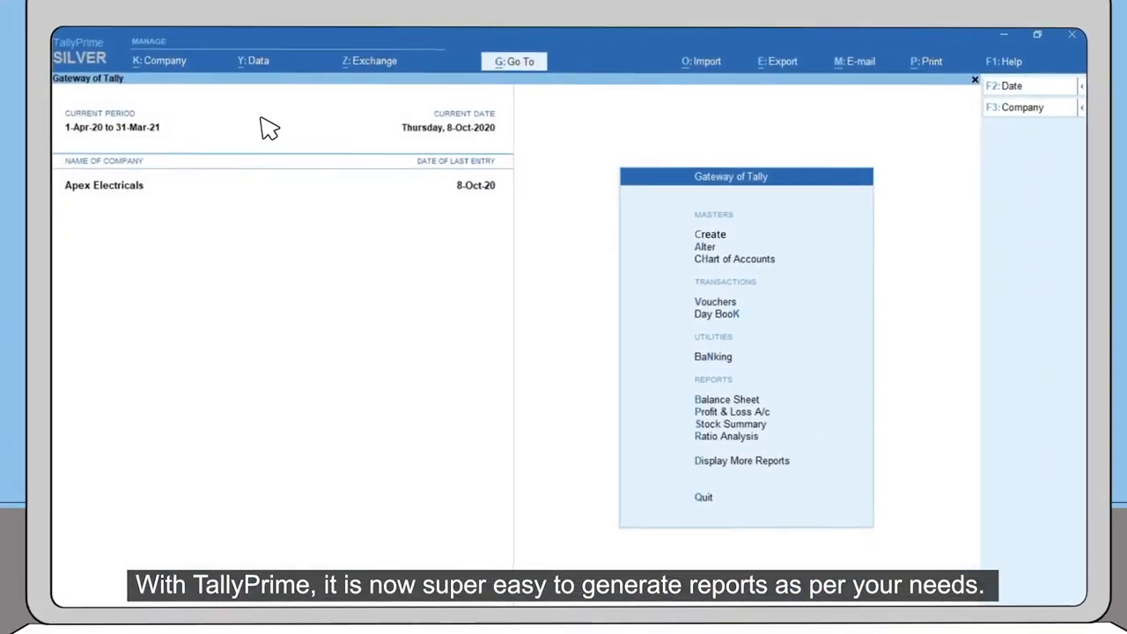
View the Profit & Loss A/c in its vertical layout via Change View.
left_click(732, 412)
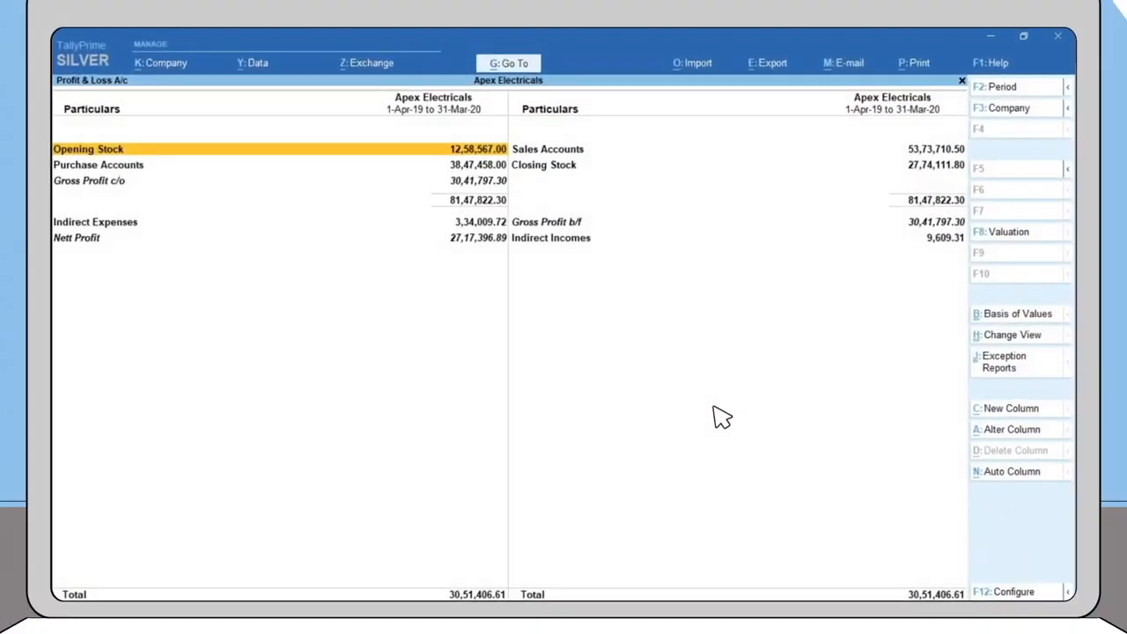
left_click(1010, 335)
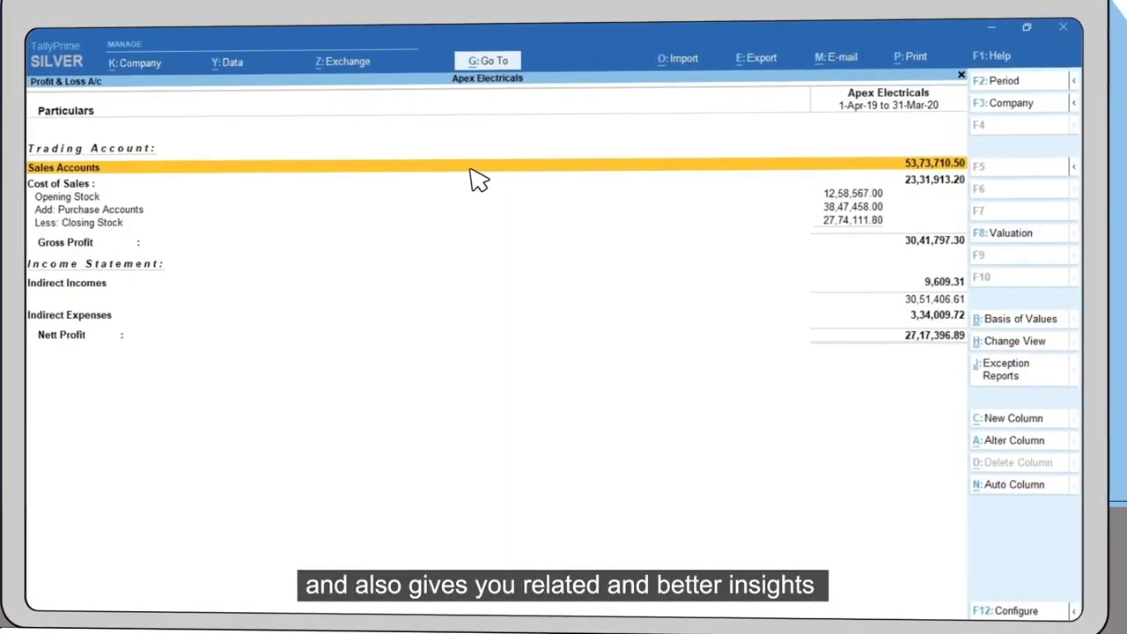
Jump to the Stock Summary report through Go To.
left_click(486, 59)
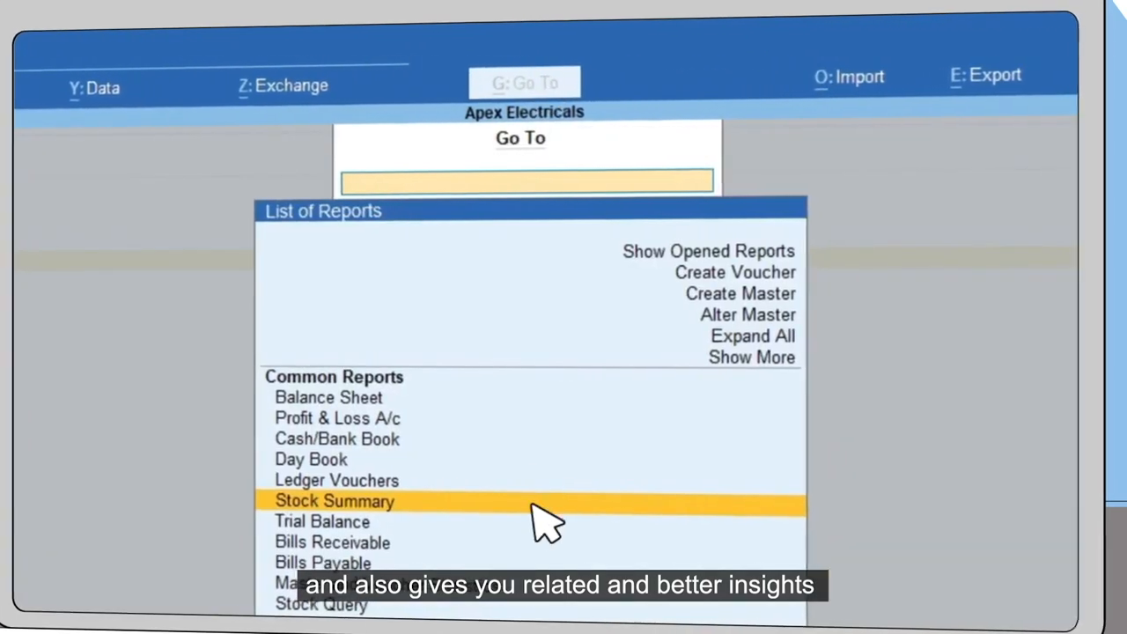
left_click(334, 500)
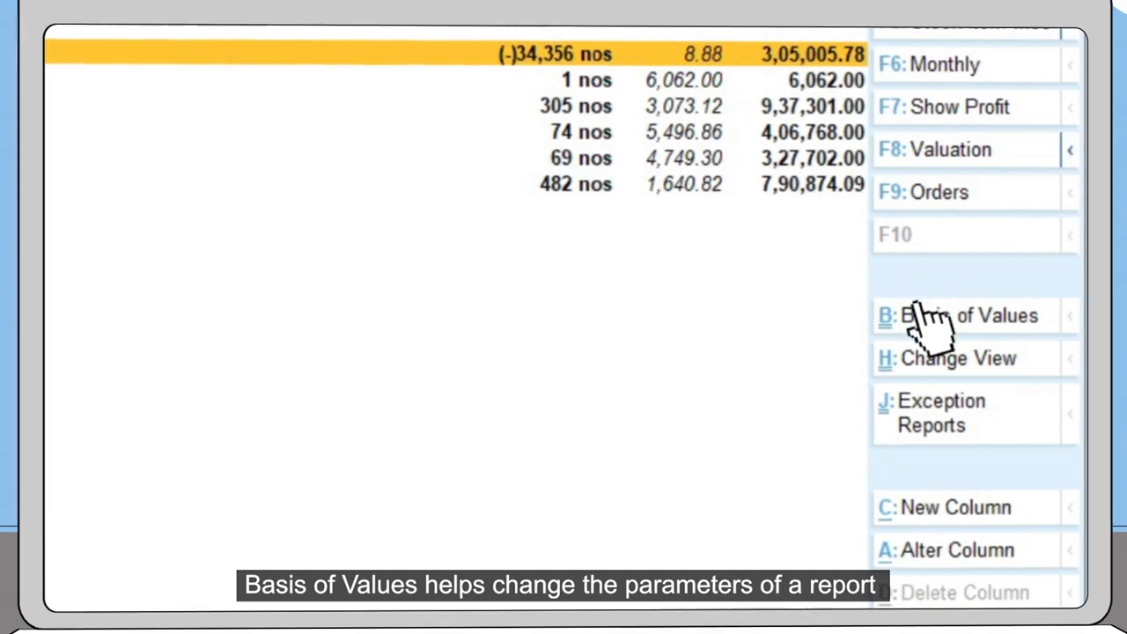
Set the Stock Summary's Basis of Values to Std Price.
left_click(968, 315)
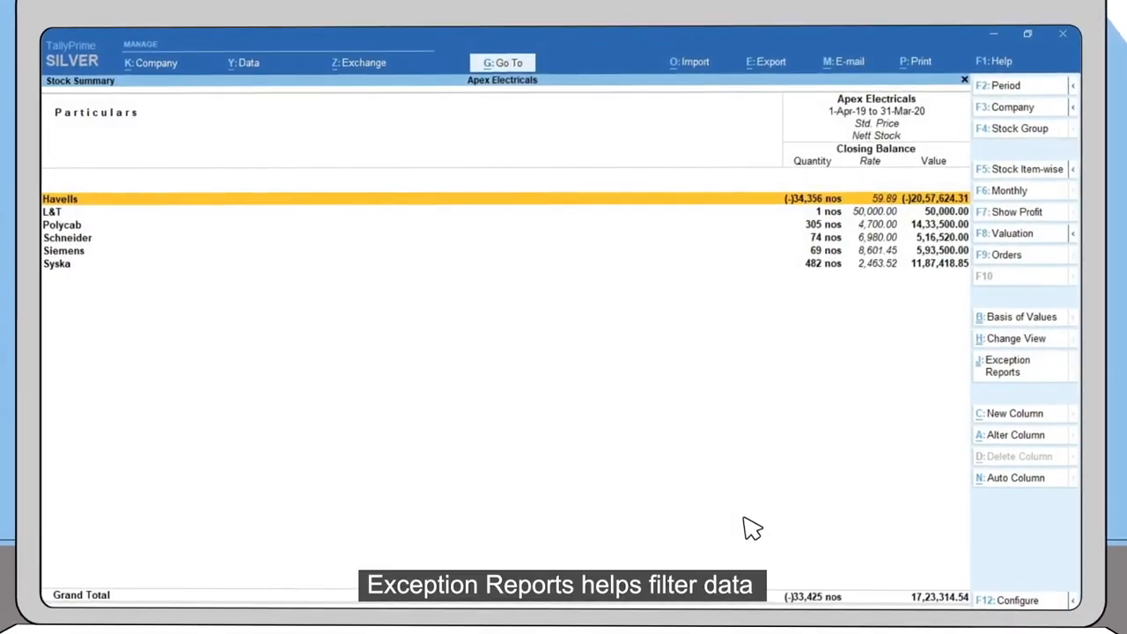
left_click(1007, 364)
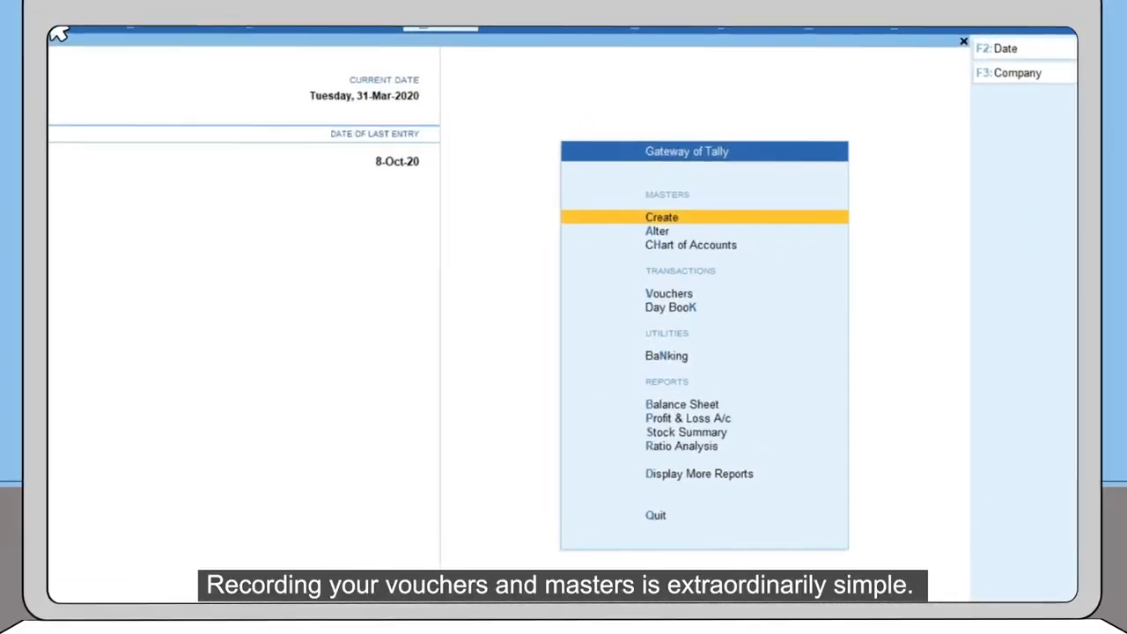
Select Dispatch Details from the voucher's List of More Details.
left_click(662, 217)
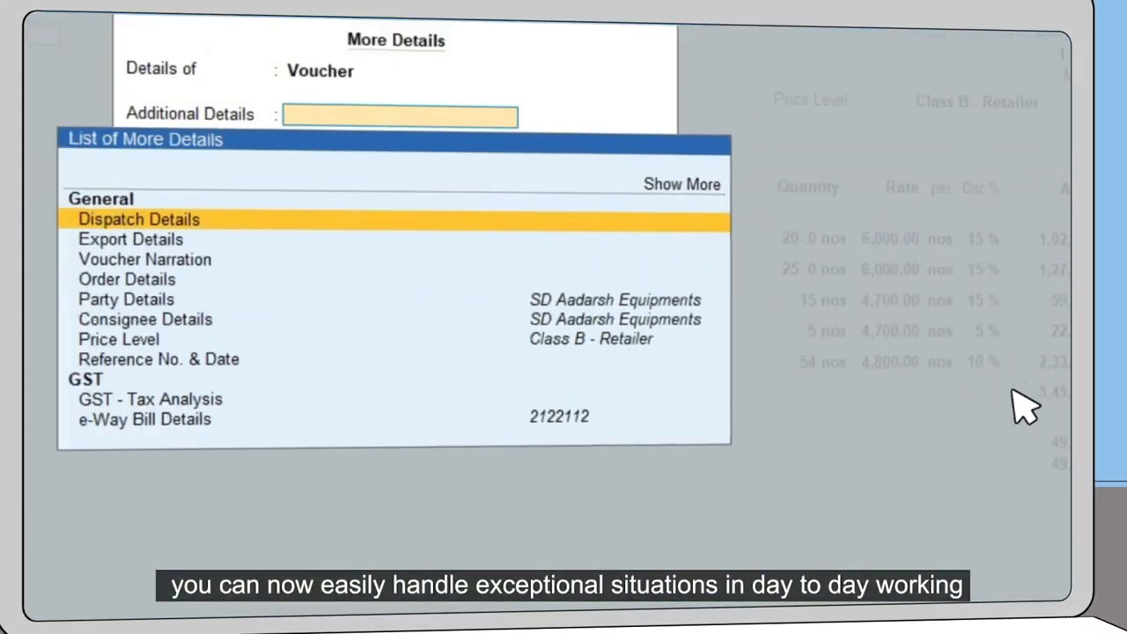
left_click(137, 219)
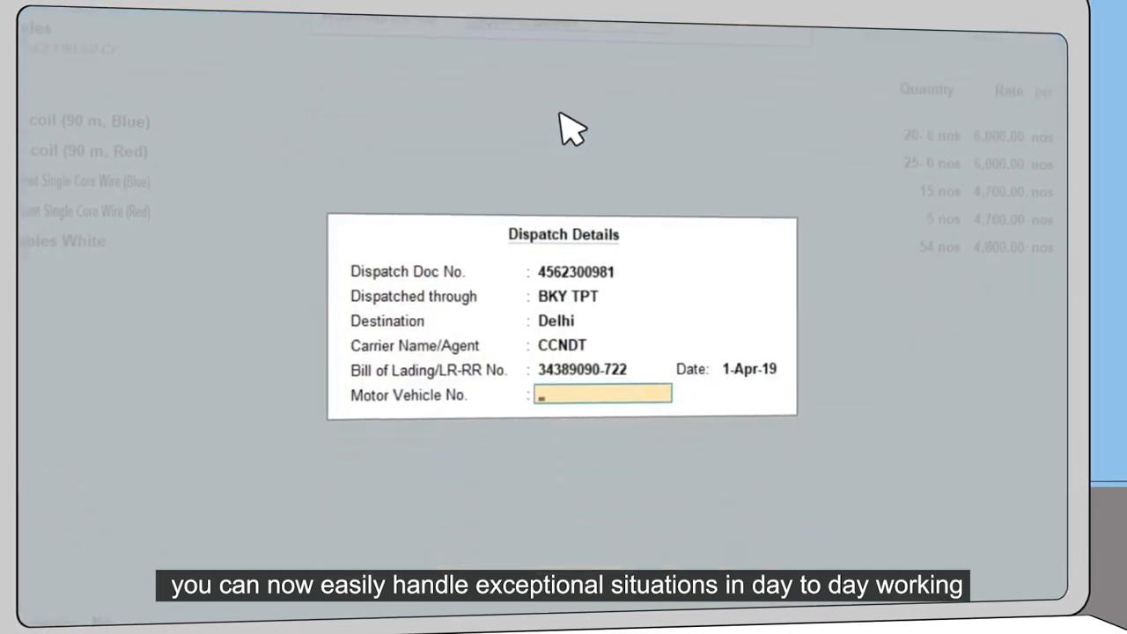